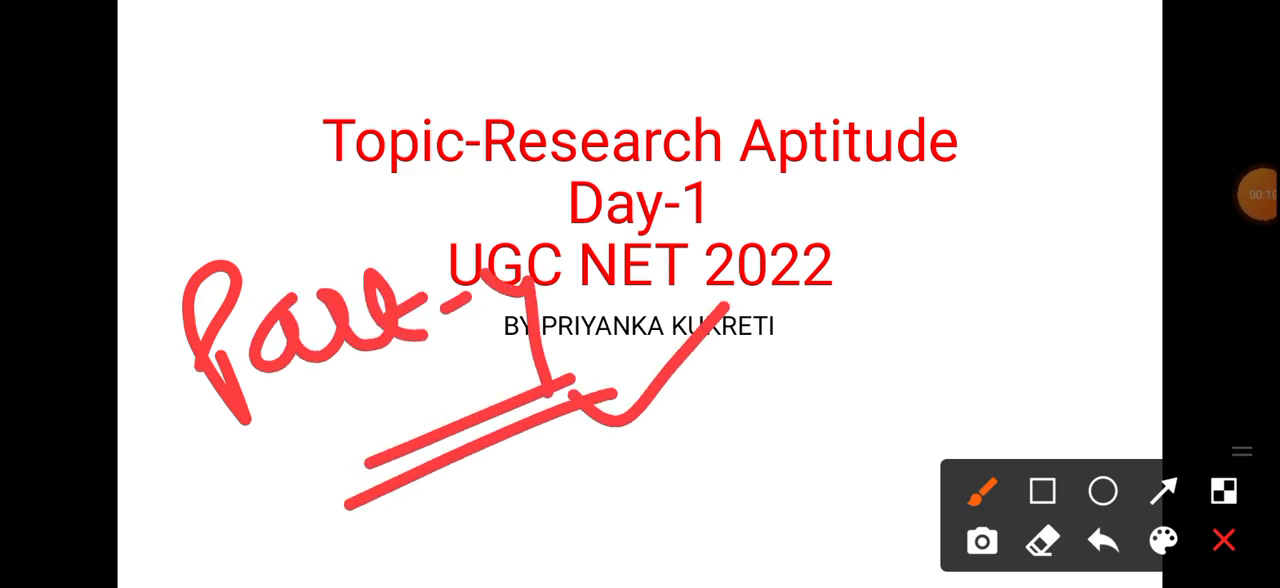
- Handwrite 'Part-1' in red on the UGC NET title slide and underline it twice
left_click_drag(910, 224, 1120, 110)
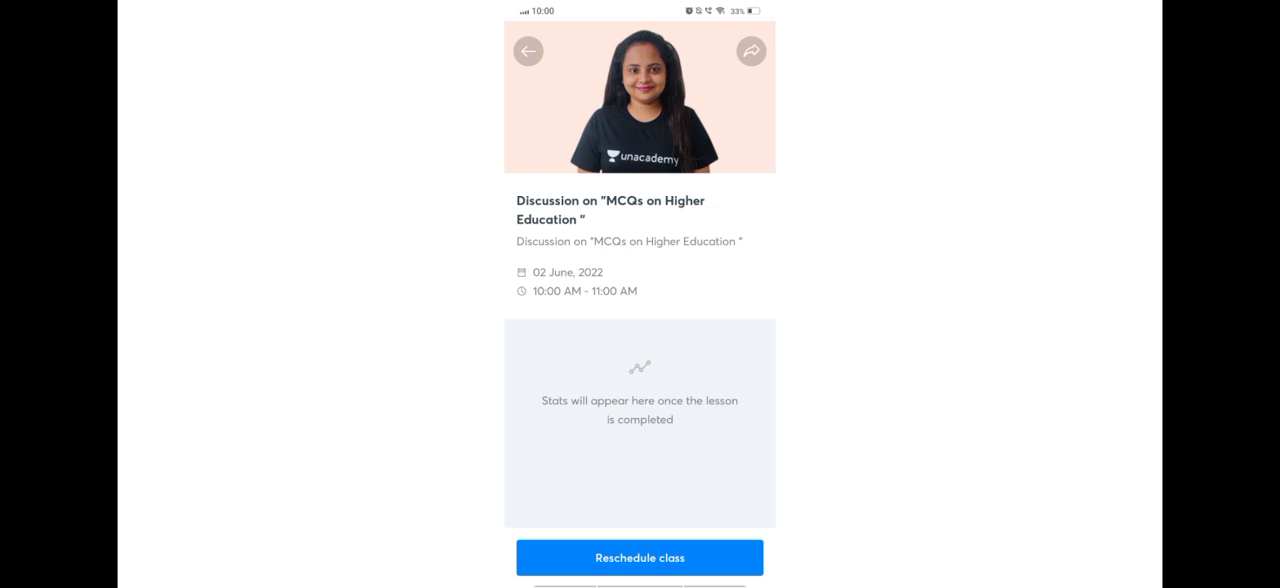
- Tick the MCQs on Higher Education class page and underline its date and time in red
left_click_drag(404, 184, 536, 124)
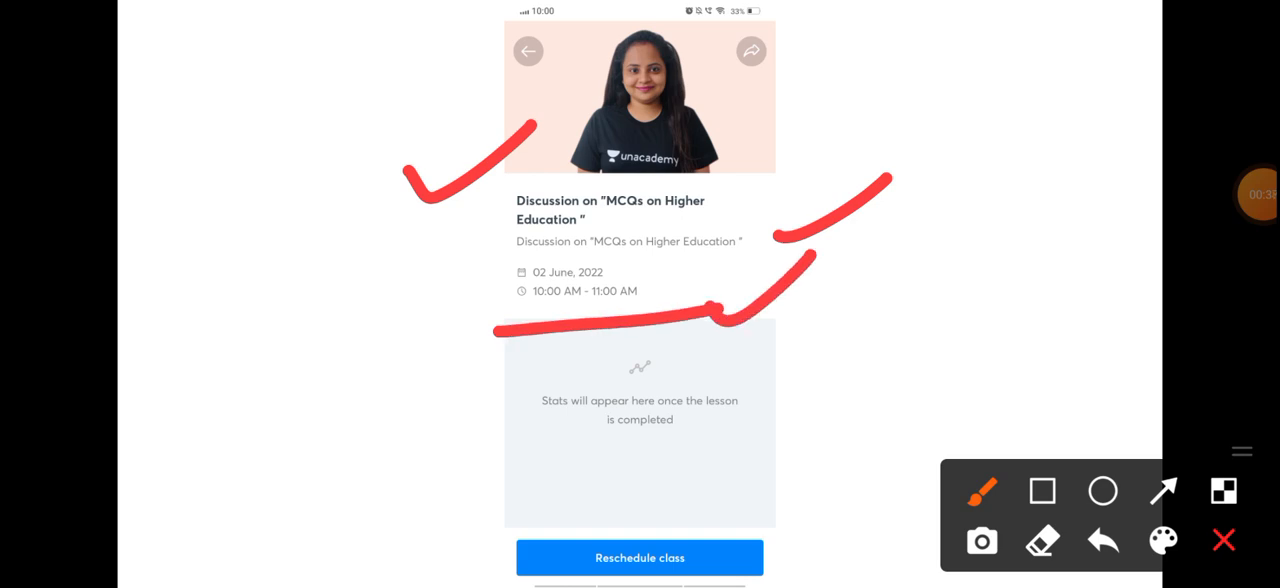
left_click_drag(190, 290, 260, 430)
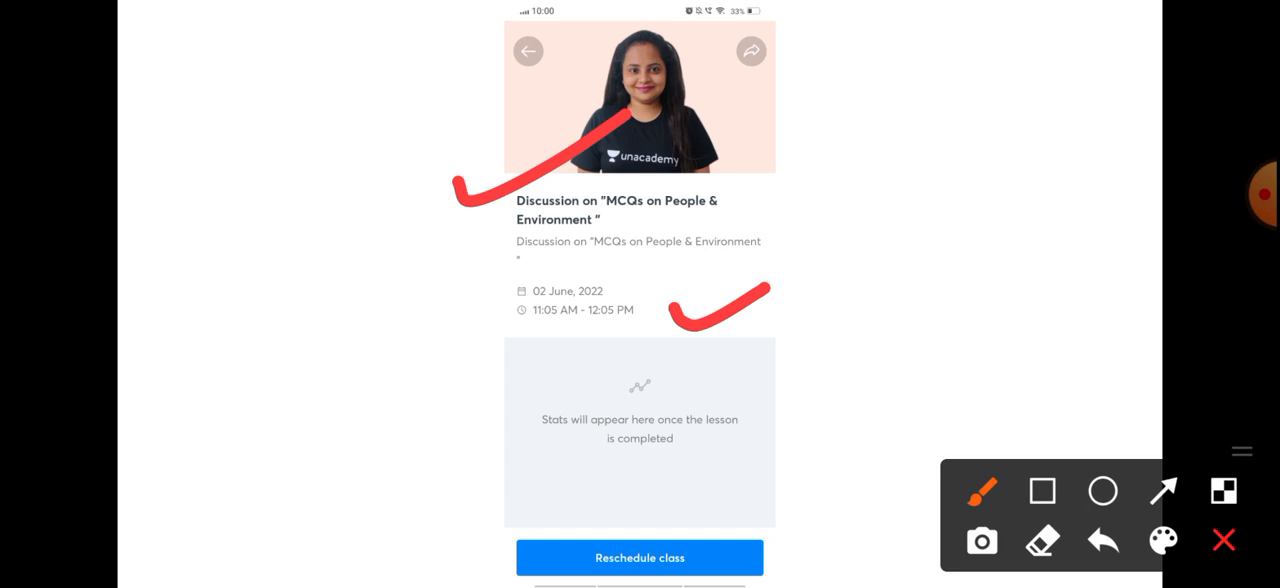
- Tick the People & Environment class details and the ID Act & Trade union class title in red
left_click_drag(210, 330, 350, 460)
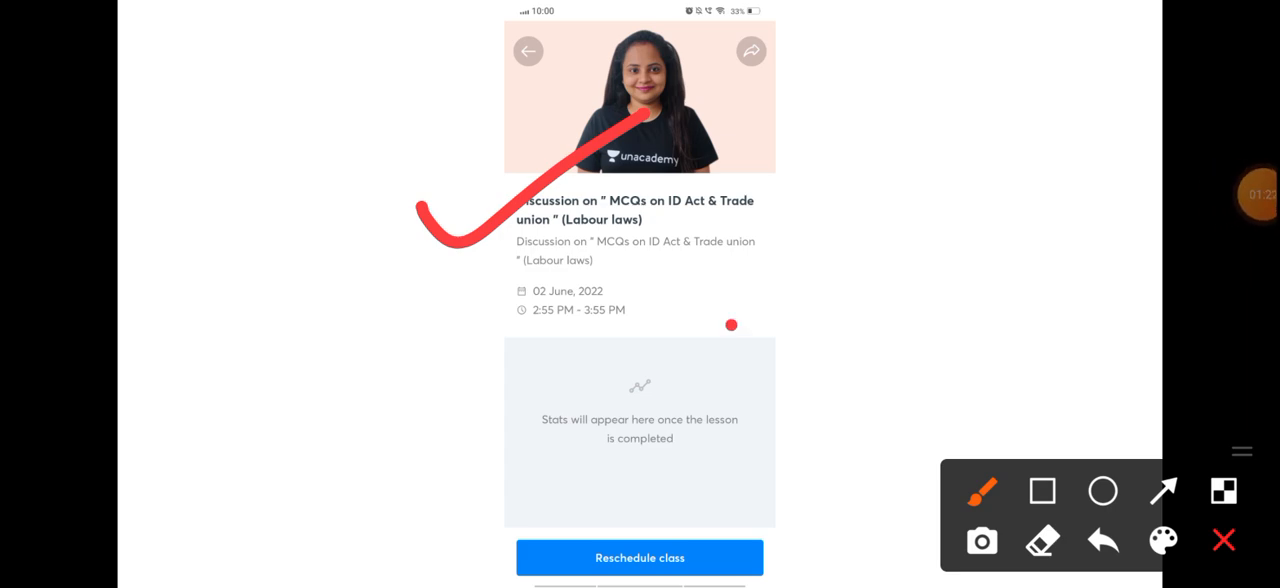
left_click_drag(736, 328, 856, 240)
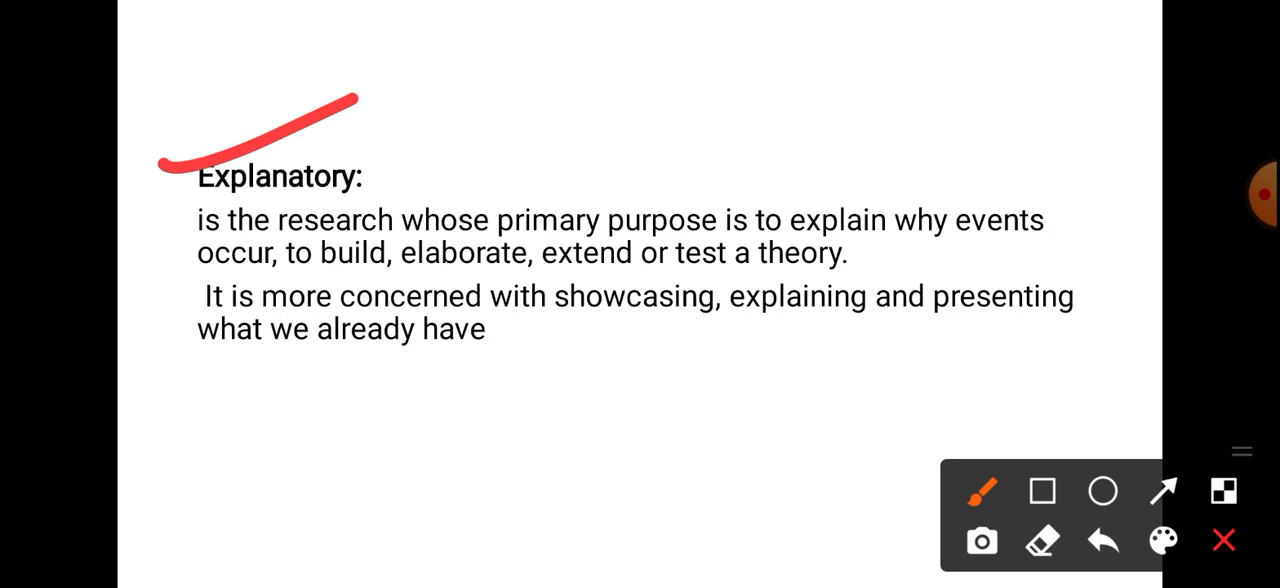
- Draw a red arrow beside the Explanatory heading and handwrite 'deduction' after it
left_click_drag(480, 170, 600, 130)
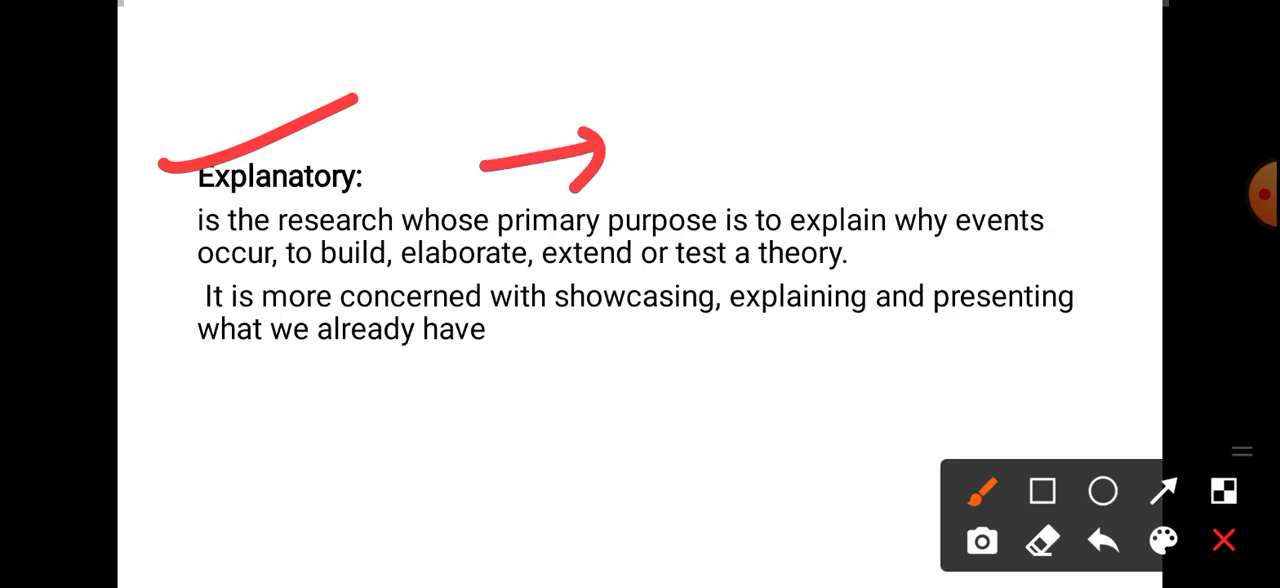
left_click_drag(650, 100, 800, 180)
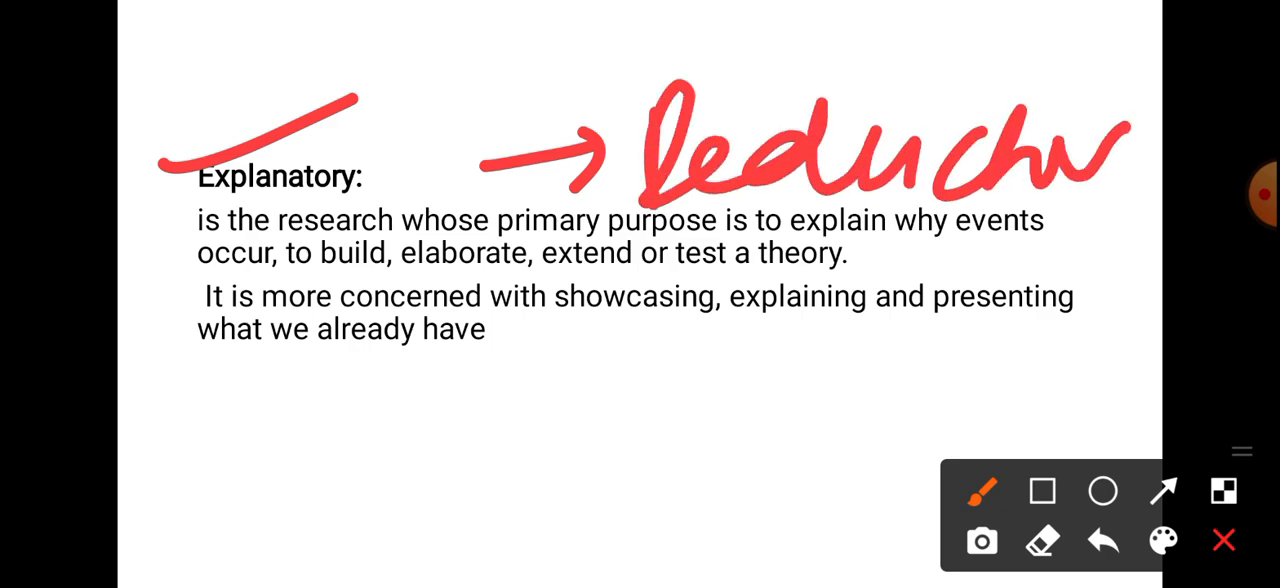
left_click_drag(940, 160, 1120, 170)
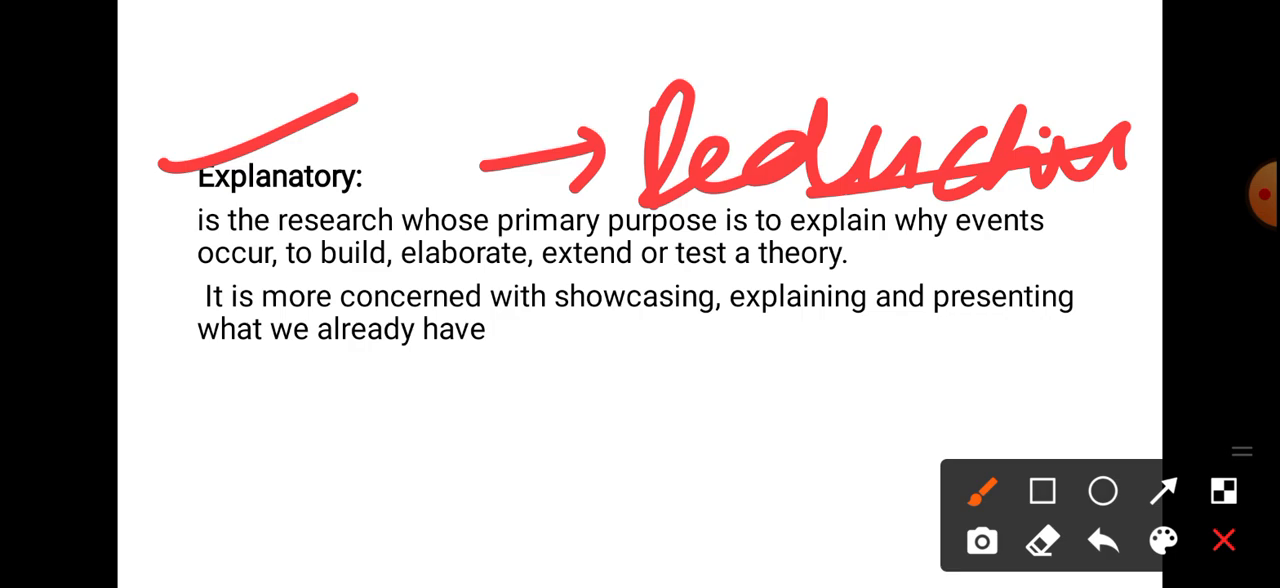
left_click_drag(620, 330, 1020, 300)
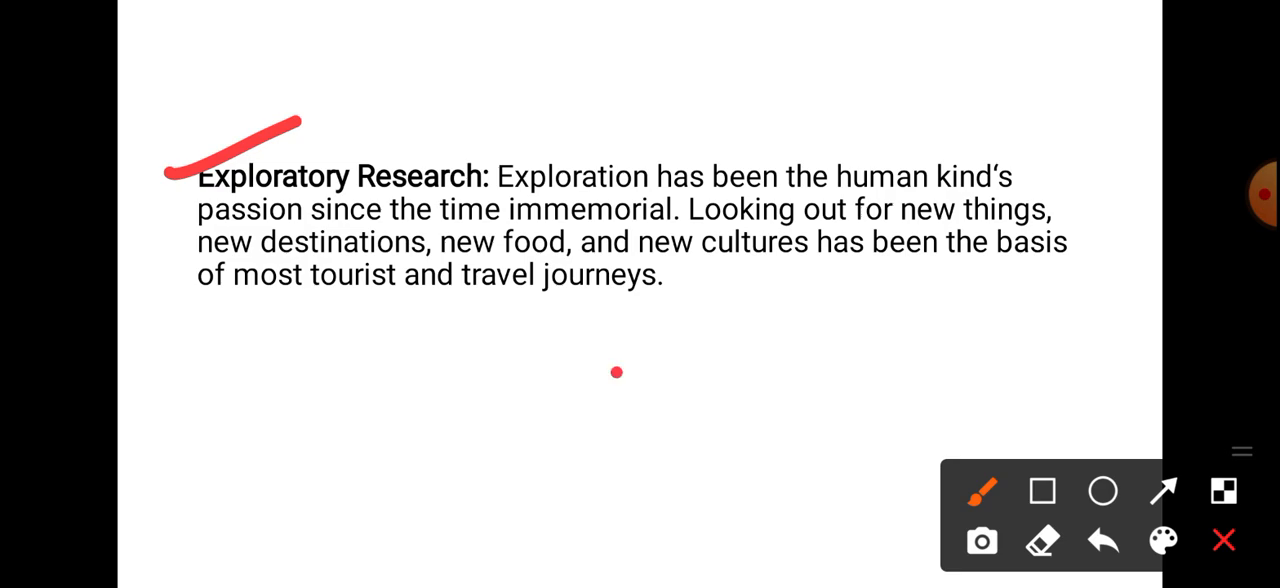
- Draw a red tick next to the Exploratory Research heading
left_click_drag(616, 372, 788, 312)
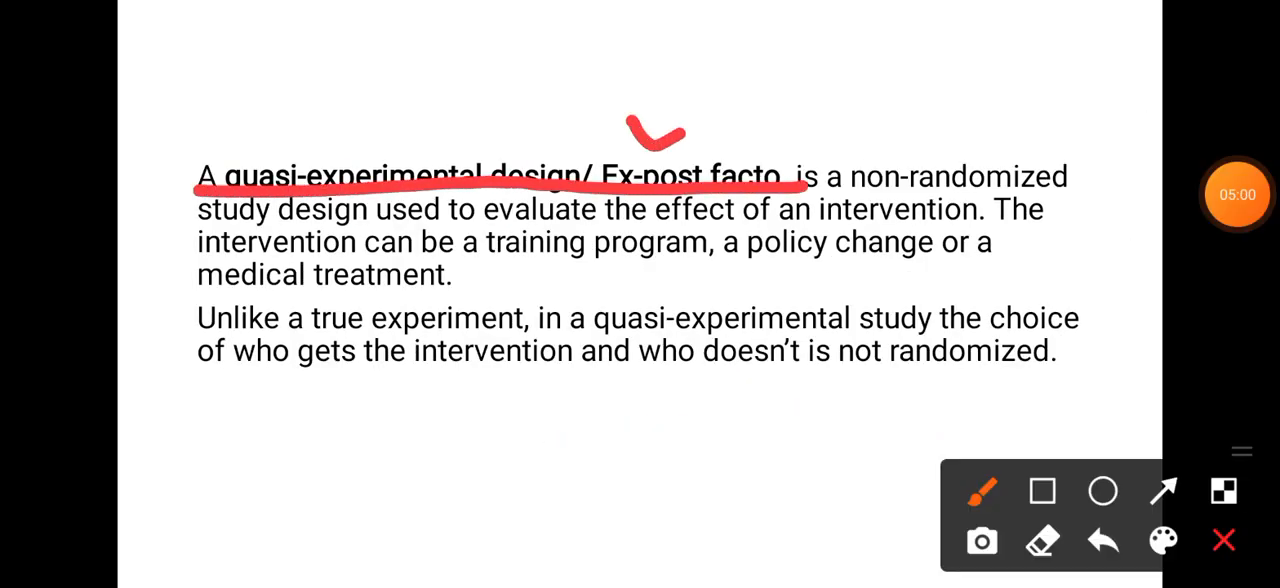
- Tick the Ex-post facto term, draw a curved arrow and handwrite 'after the intervention' below
left_click_drag(660, 130, 180, 500)
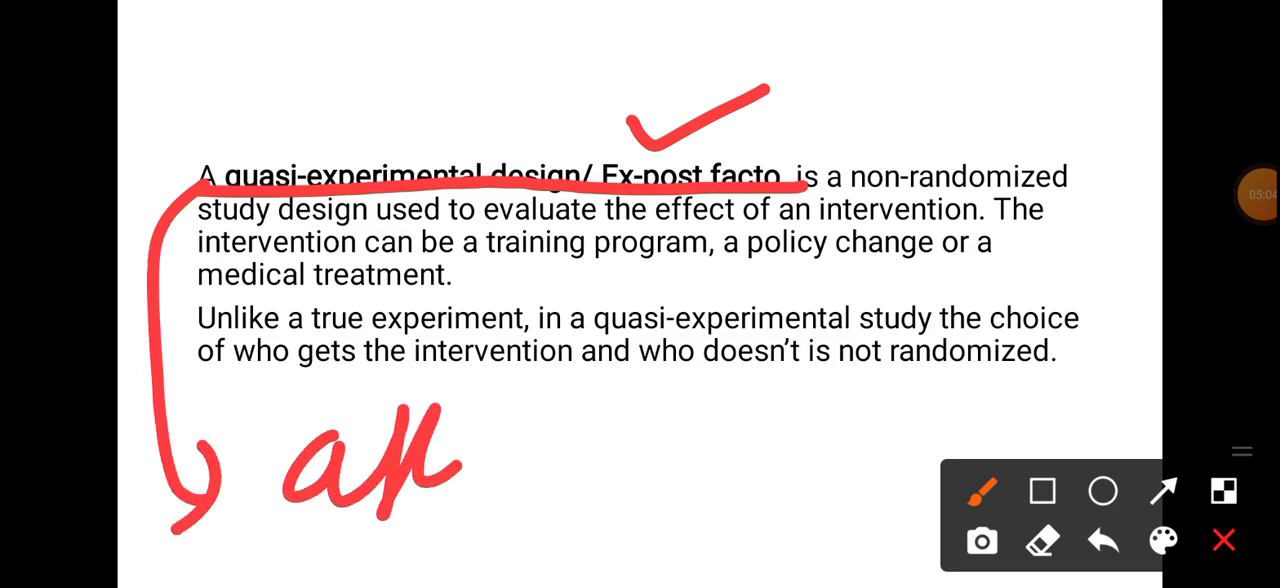
left_click_drag(450, 470, 680, 440)
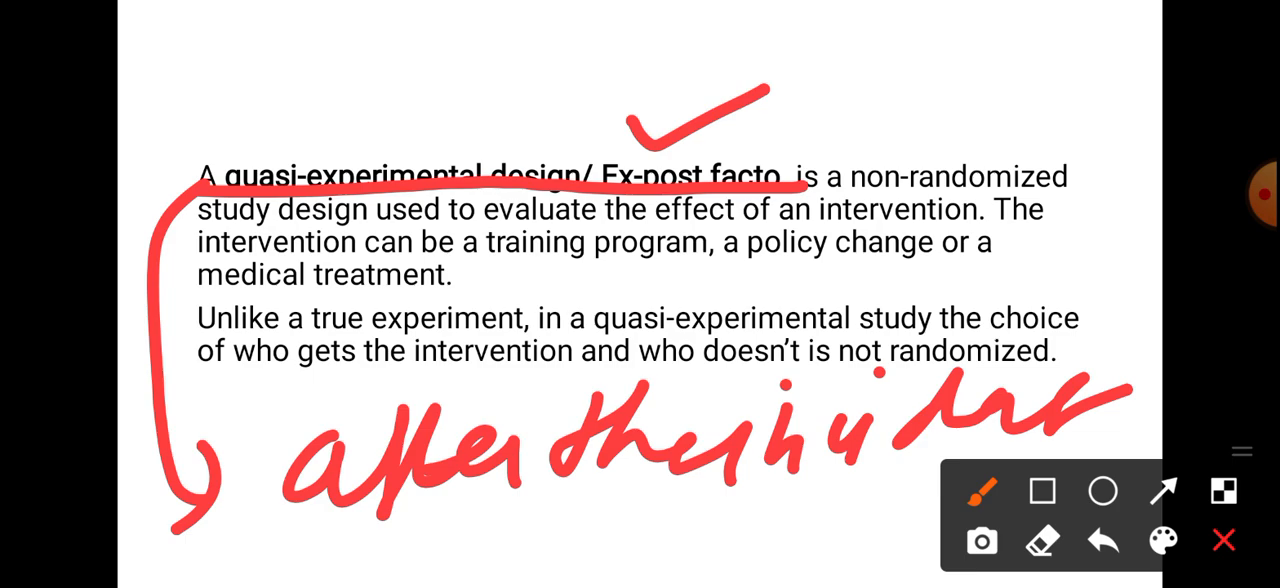
left_click_drag(810, 90, 790, 150)
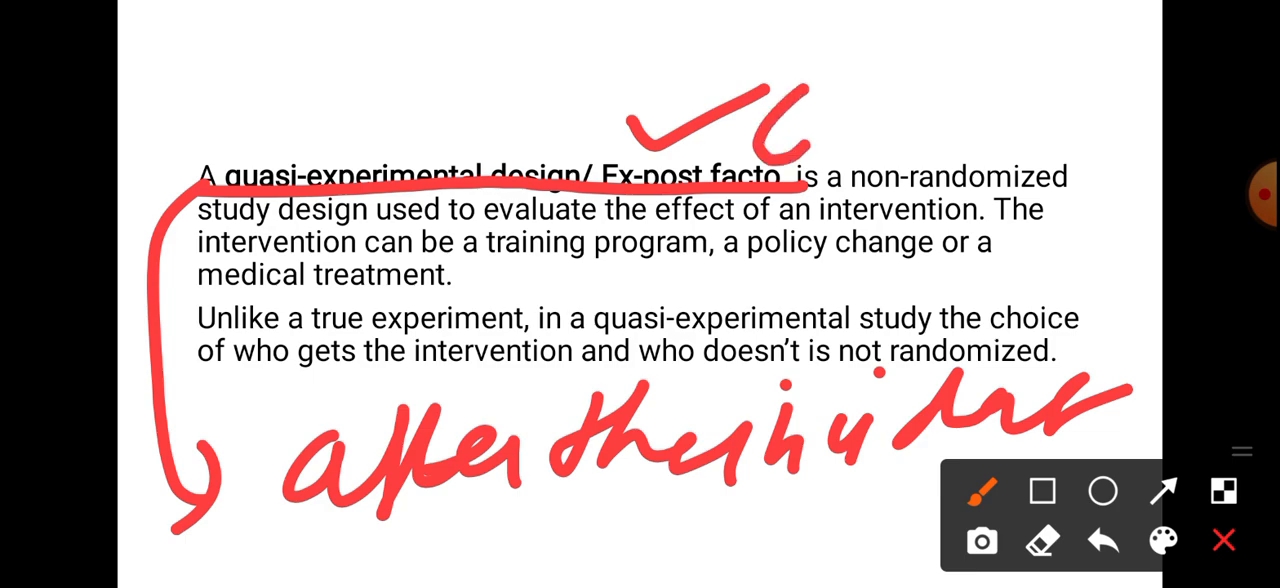